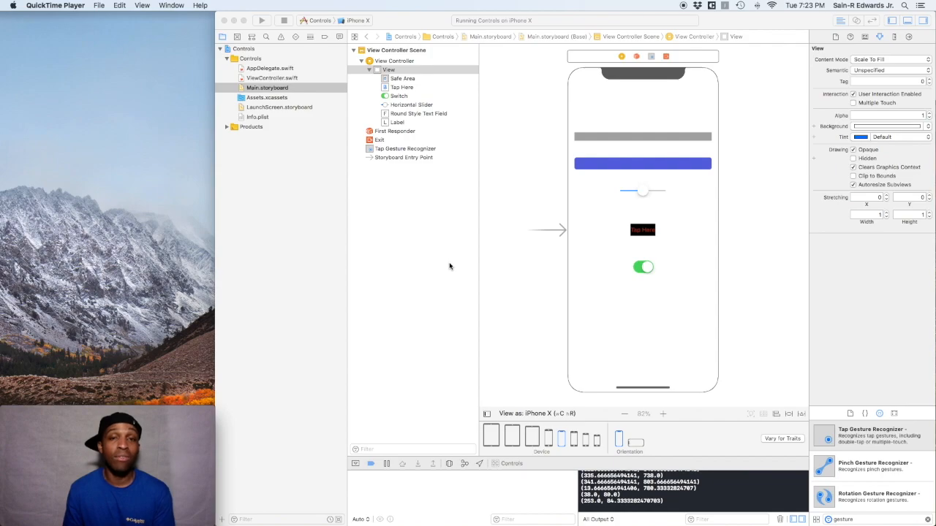
mouse_move(642, 241)
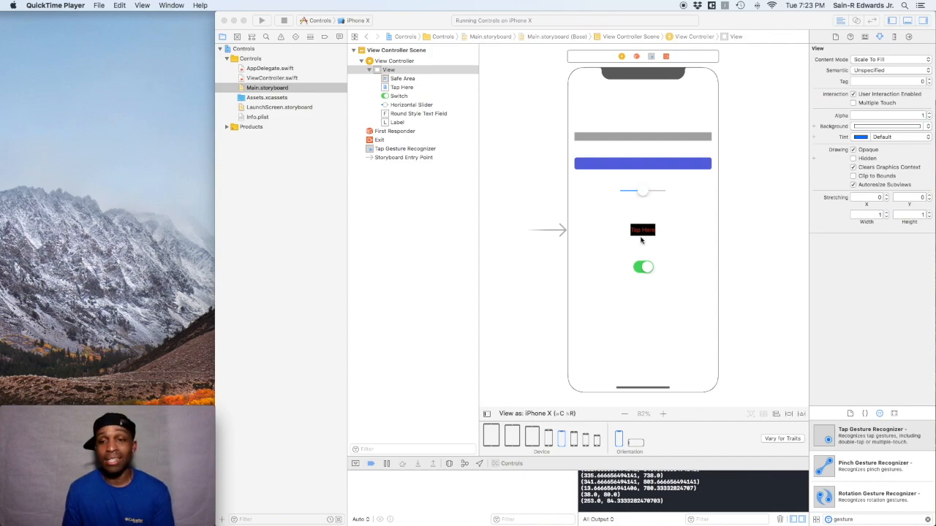
Step: Select the red Tap Here button on the Controls storyboard canvas
left_click(643, 231)
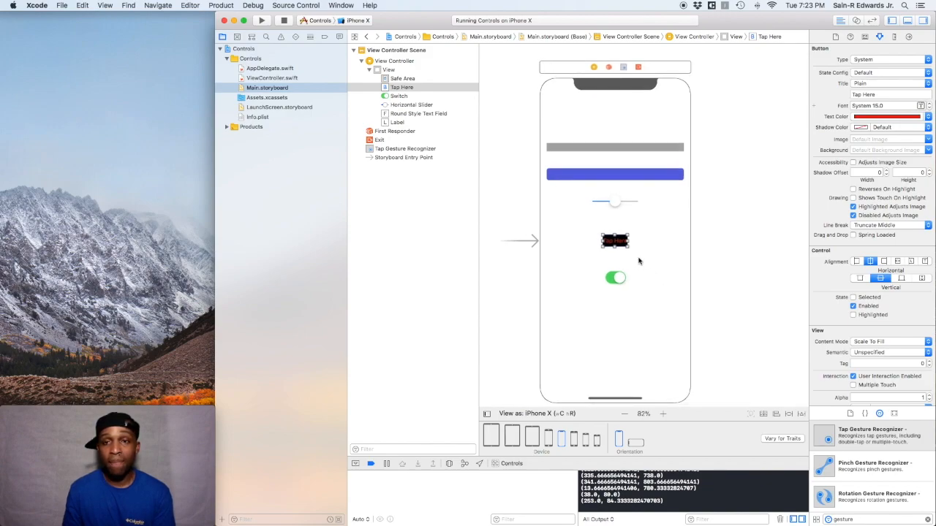
mouse_move(593, 230)
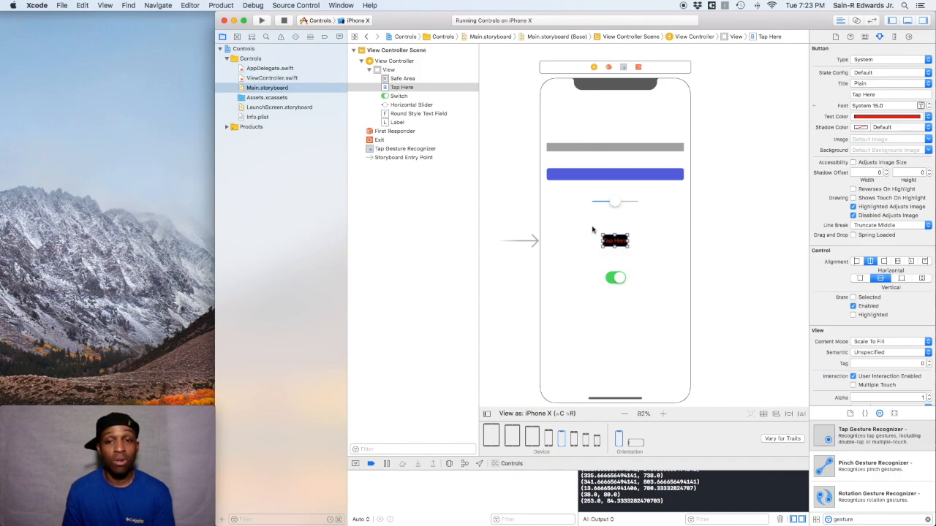
mouse_move(649, 274)
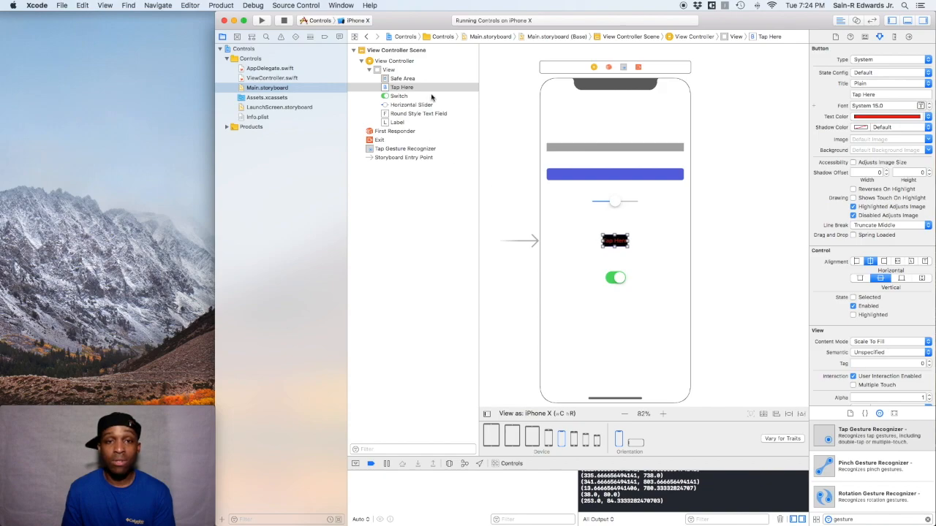
Step: Select Tap Here in the document outline and remove its Touch Up Inside connection
left_click(401, 87)
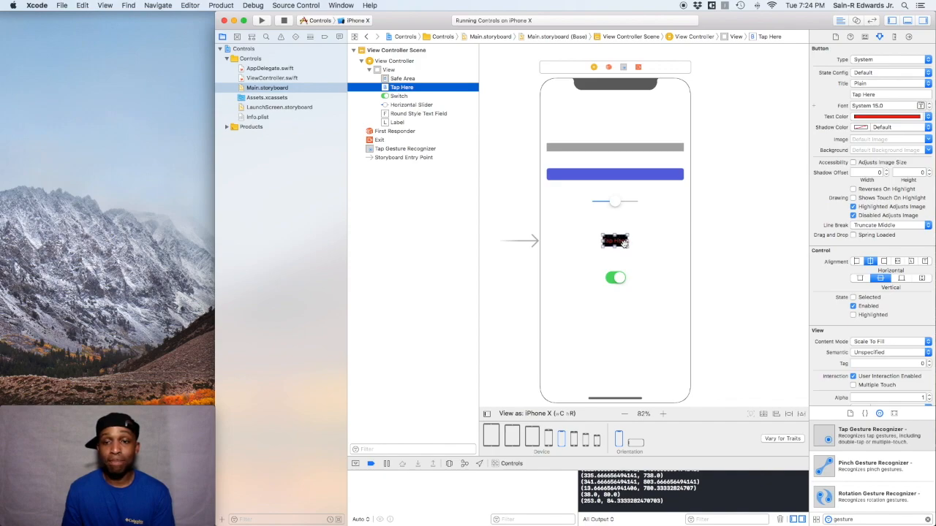
mouse_move(648, 224)
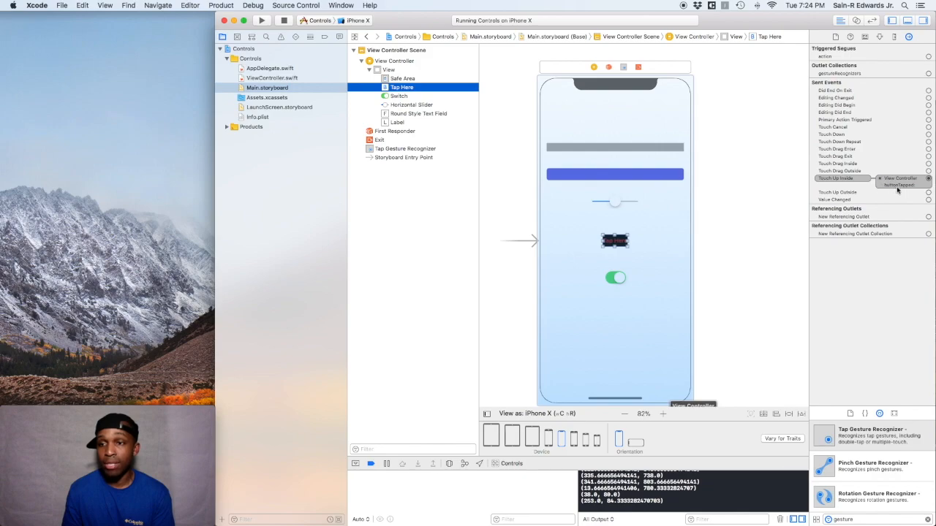
mouse_move(885, 182)
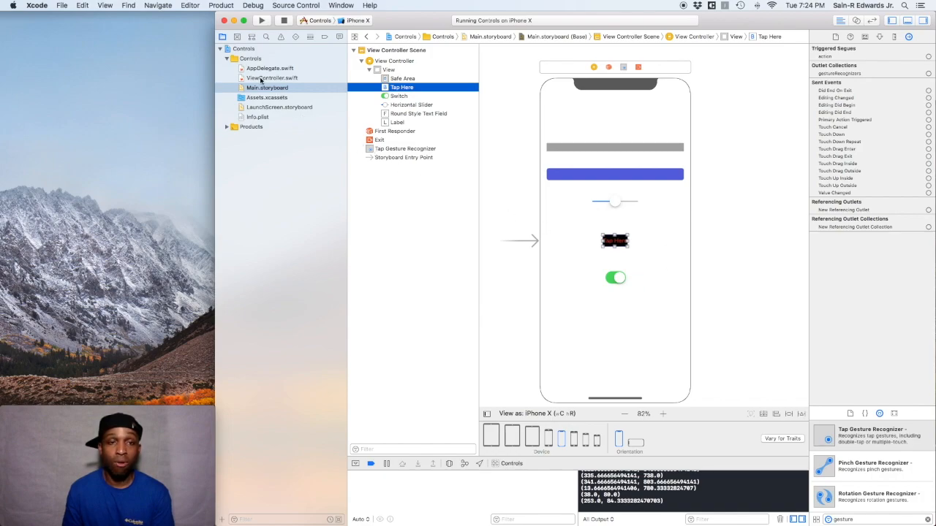
Step: Confirm in ViewController.swift that buttonTapped is unconnected, then return to Main.storyboard
left_click(272, 77)
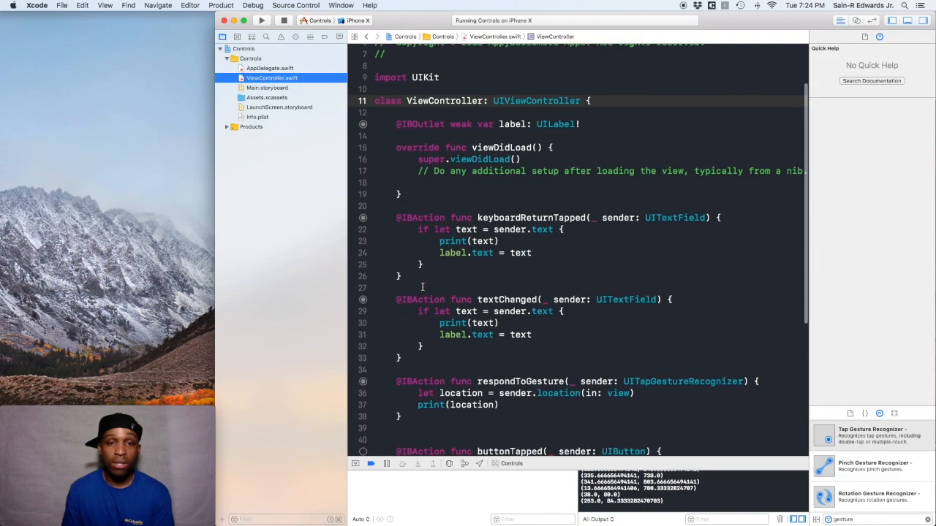
scroll("down", 3)
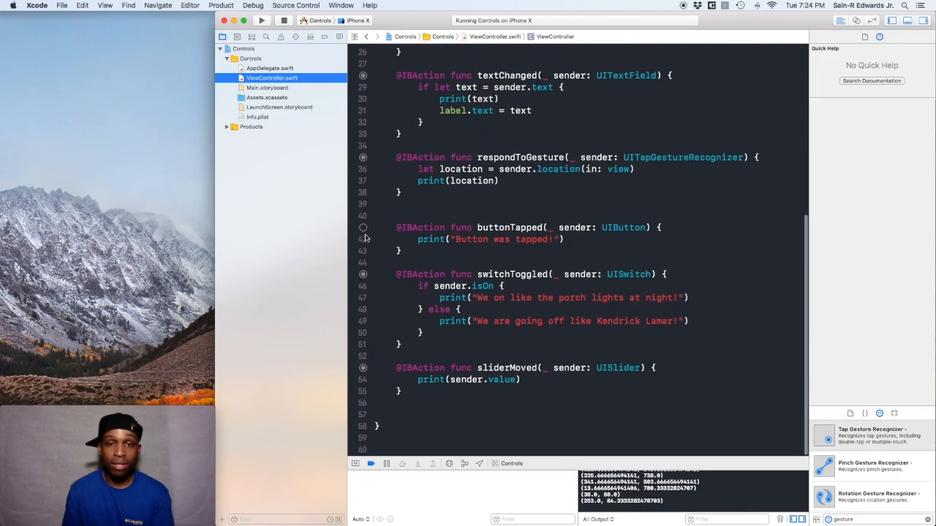
scroll("up", 3)
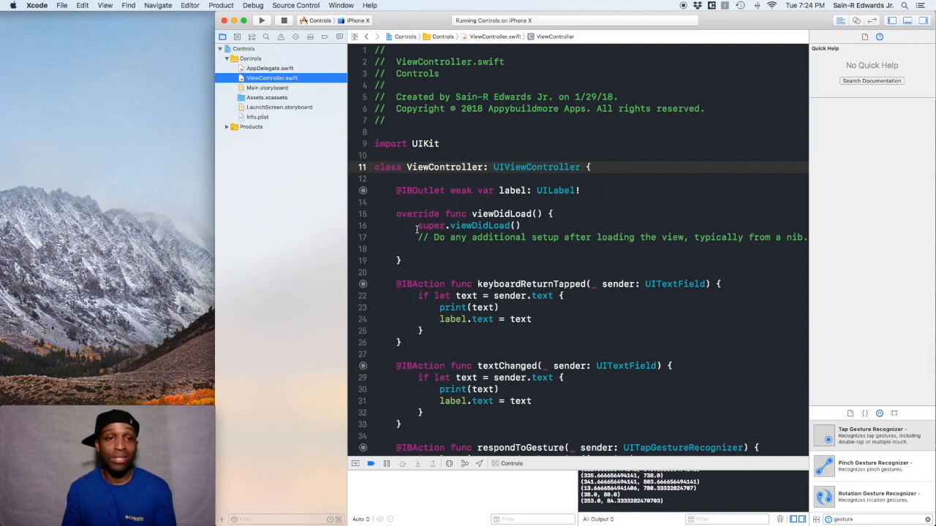
left_click(267, 88)
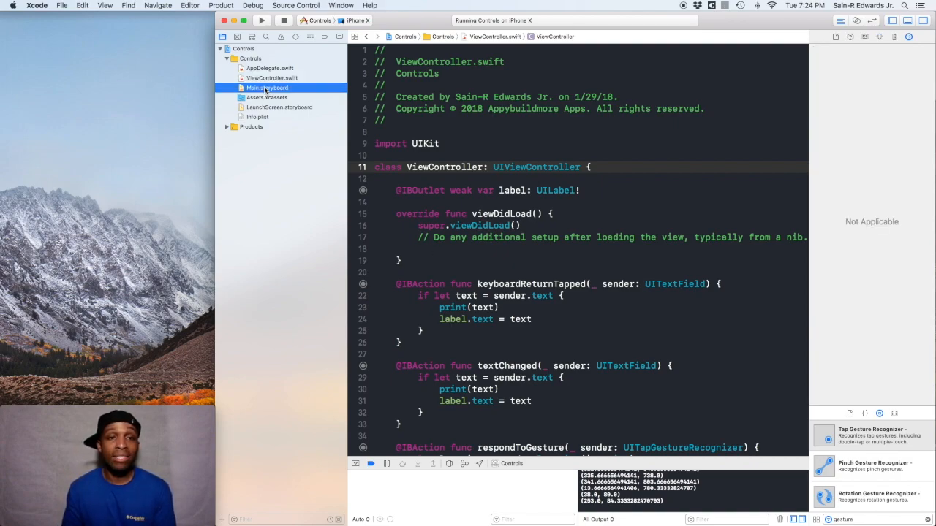
Step: Connect Tap Here to the view controller as a weak UIButton outlet named 'button'
left_click(267, 88)
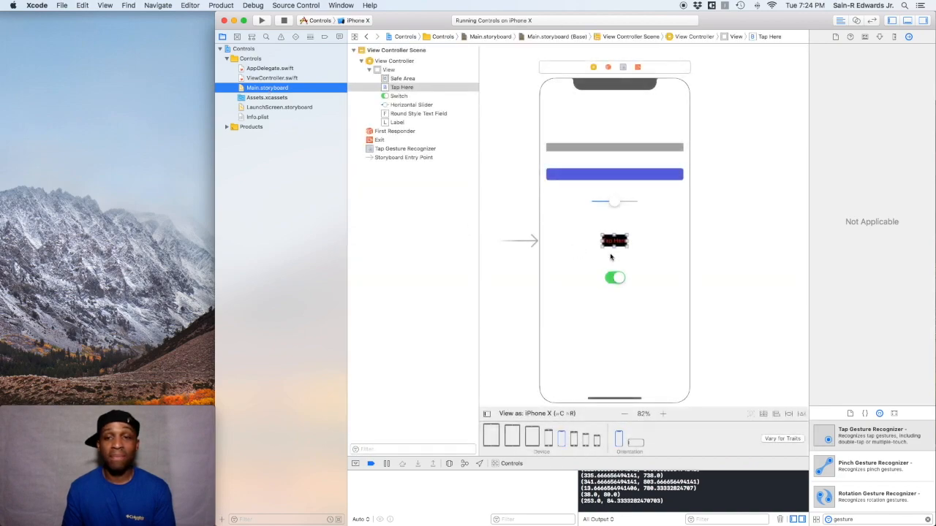
mouse_move(682, 135)
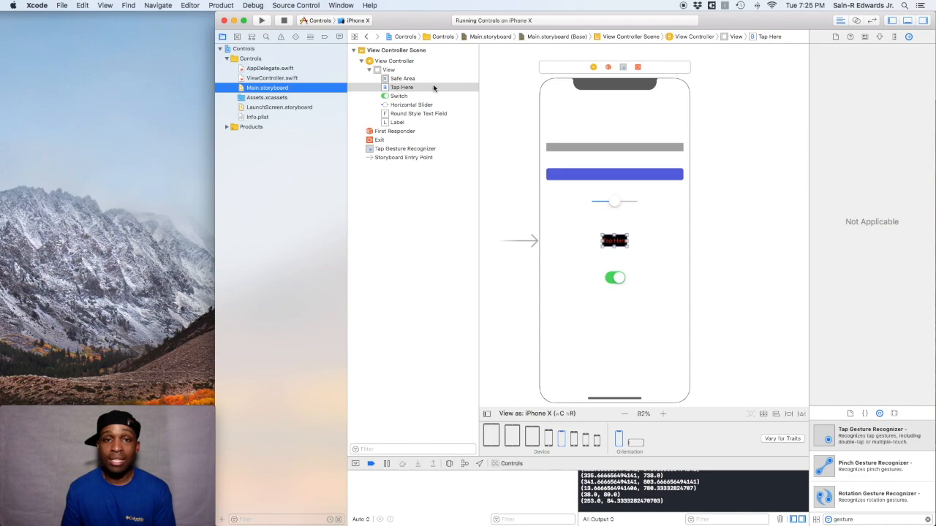
left_click(880, 37)
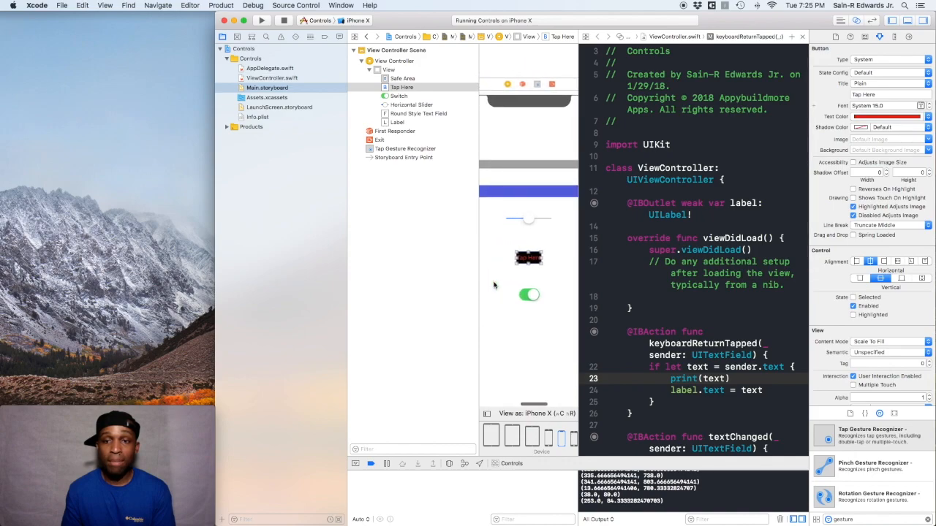
mouse_move(588, 295)
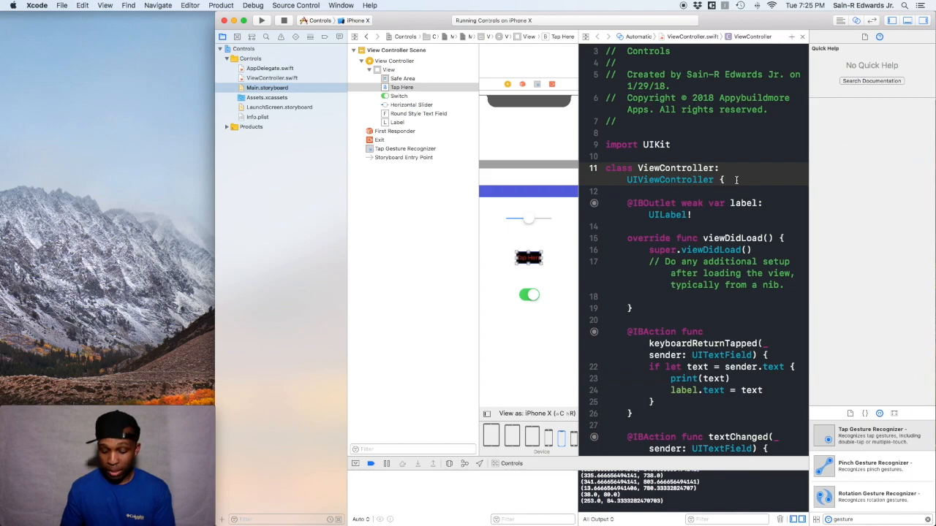
key("return")
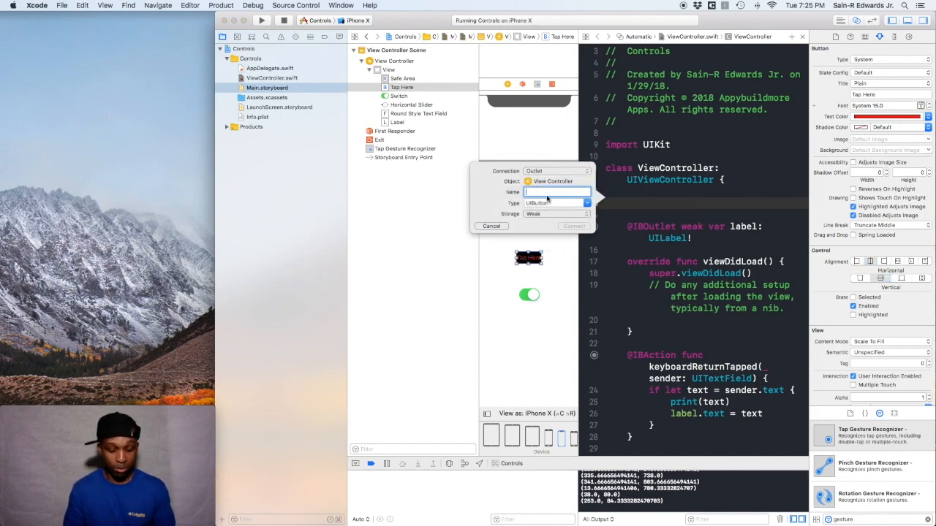
type("button")
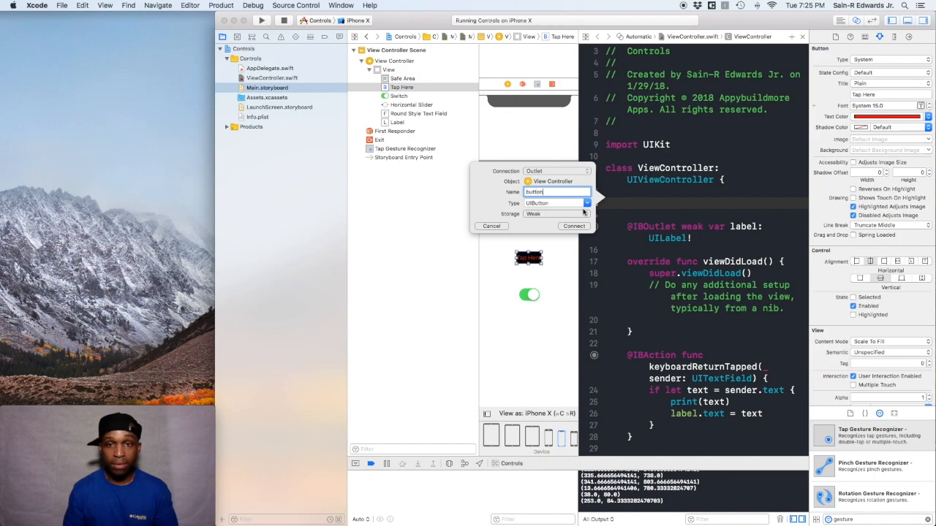
left_click(574, 226)
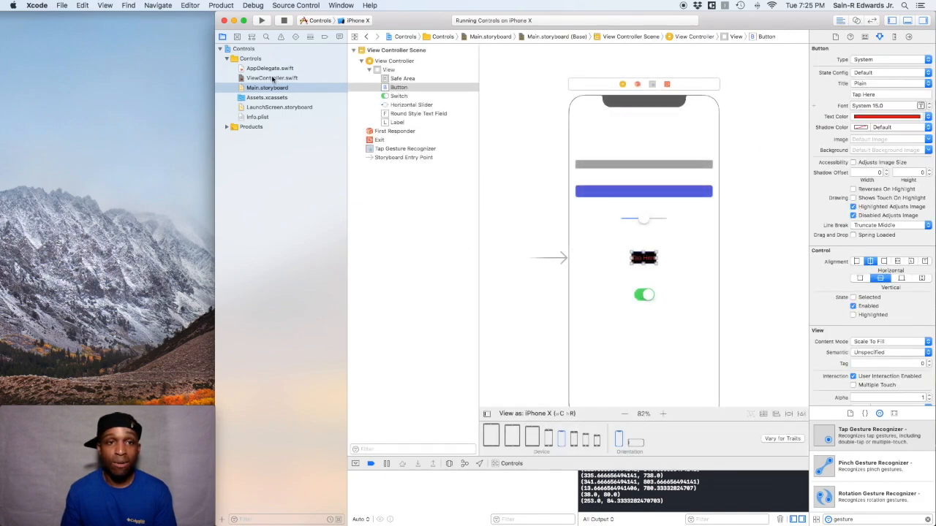
Step: In viewDidLoad, insert button.addTarget(_:action:for:) with its arguments left as placeholders
left_click(272, 78)
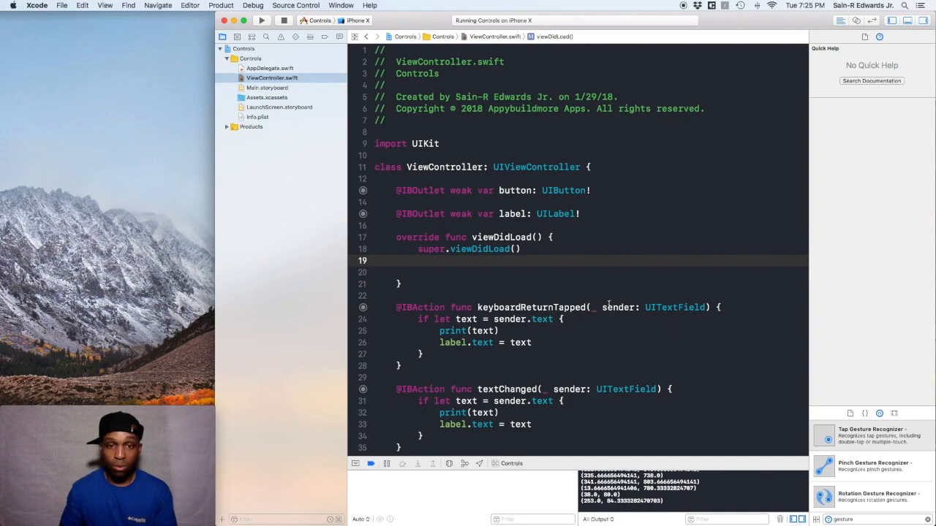
key("return")
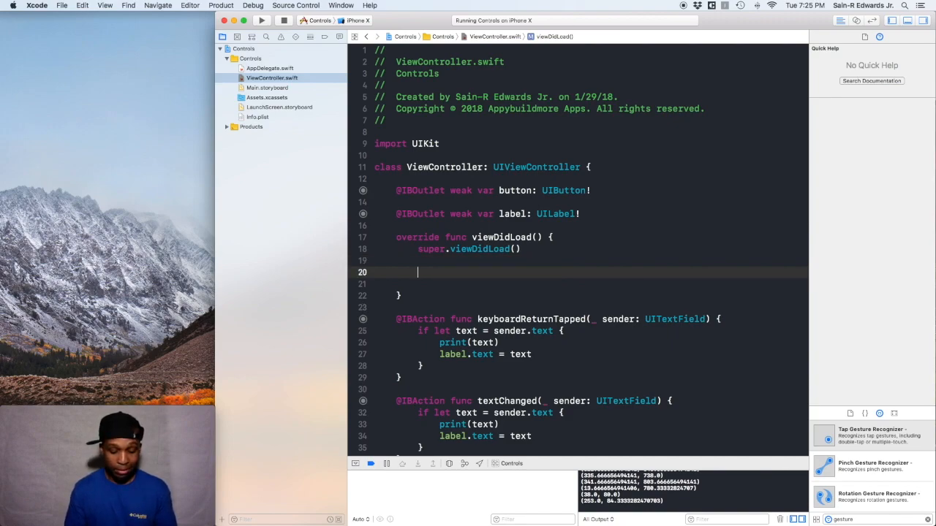
type("b")
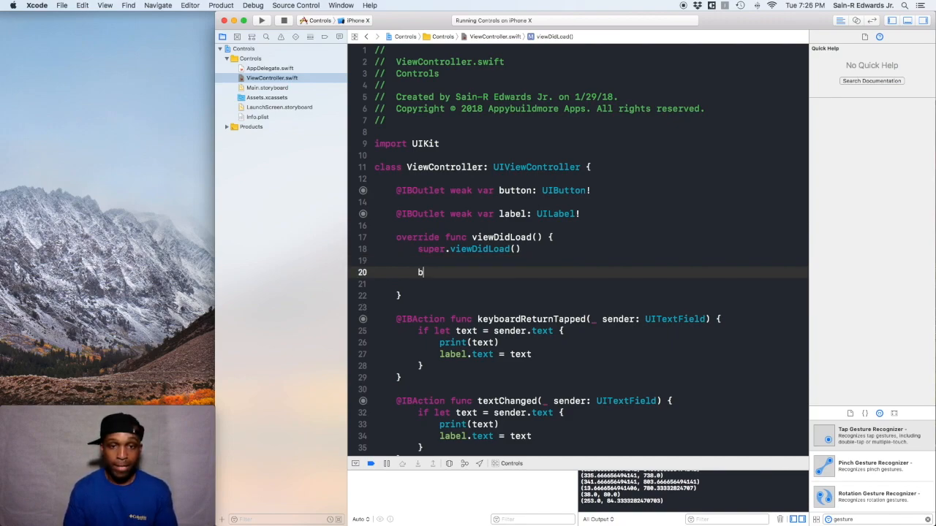
type("utton")
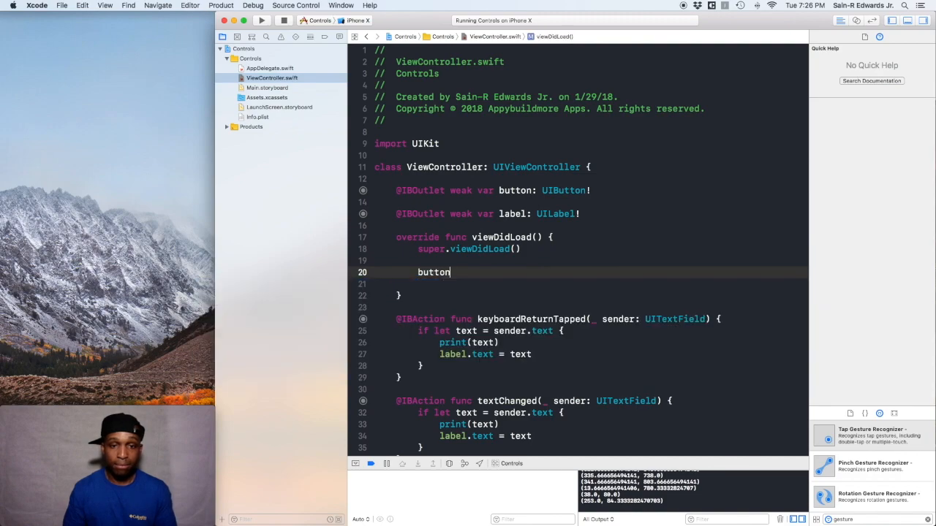
type(".addTarget(target: Any?, action: Selector, for: UIControlEvents")
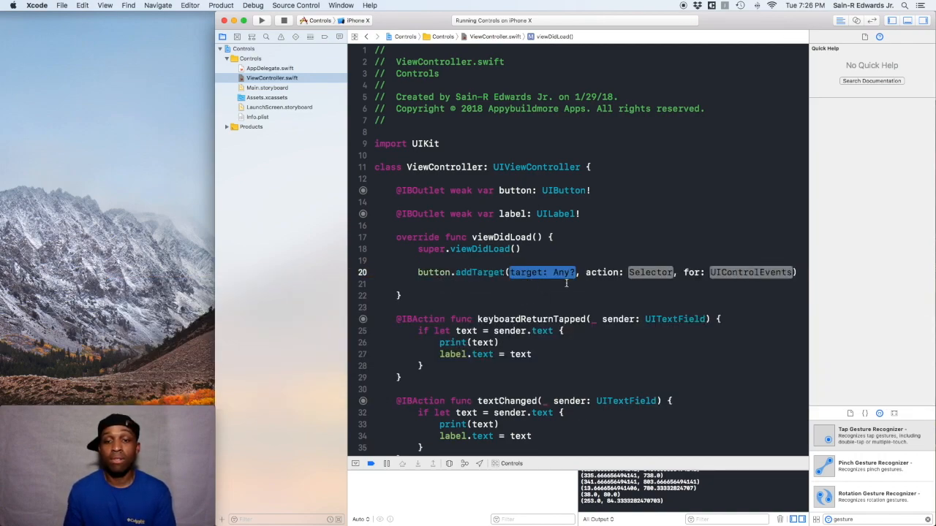
mouse_move(604, 306)
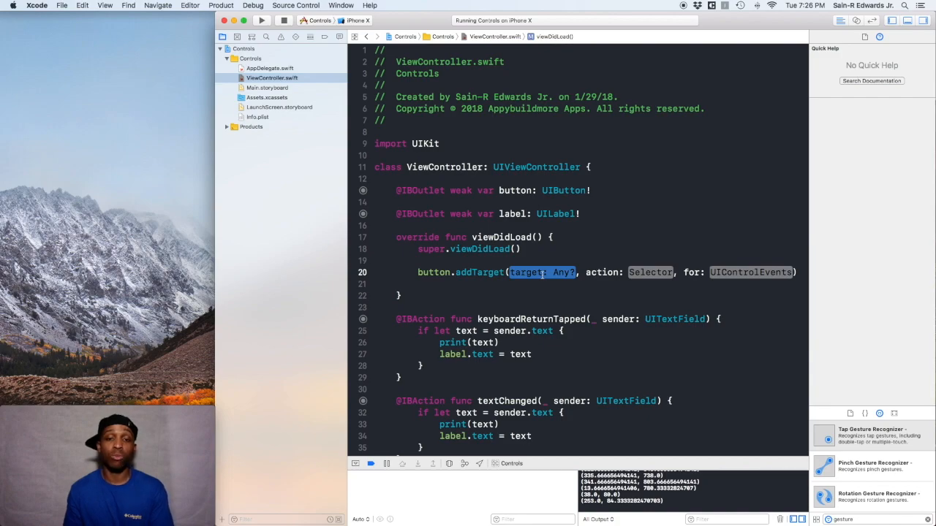
scroll("down", 3)
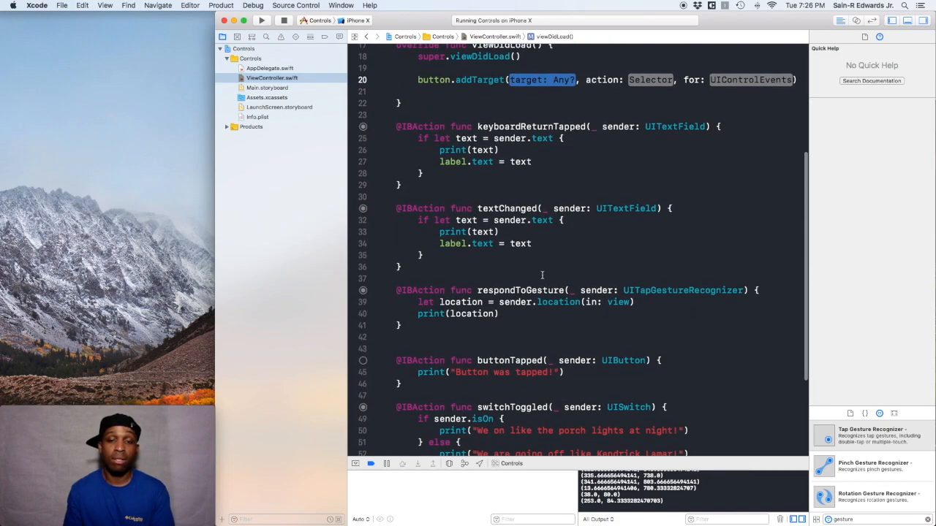
scroll("up", 3)
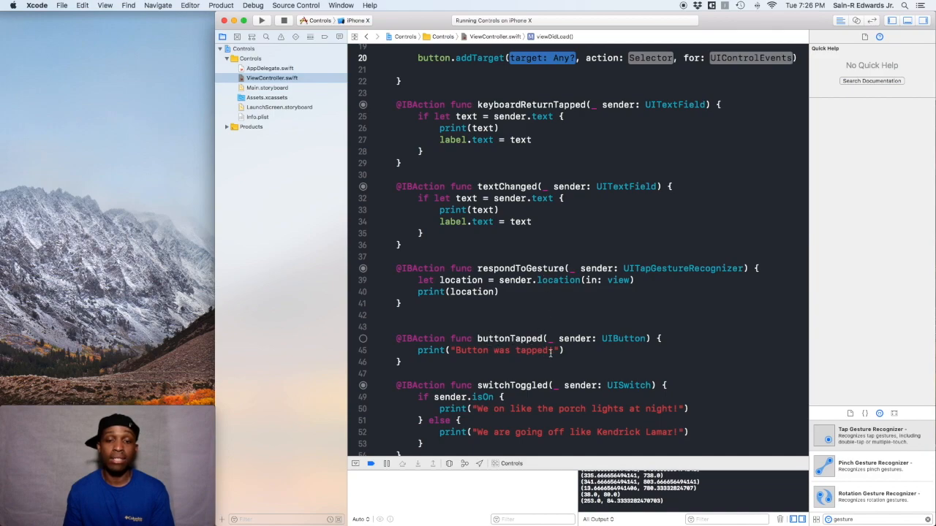
scroll("up", 3)
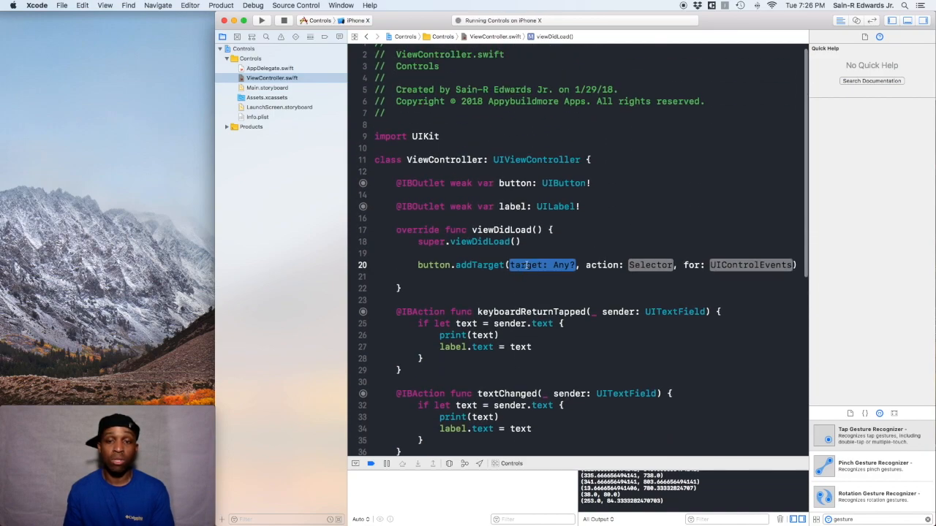
Step: Fill the addTarget arguments with self, #selector(buttonTapped(_:)) and .touchUpInside
type("self")
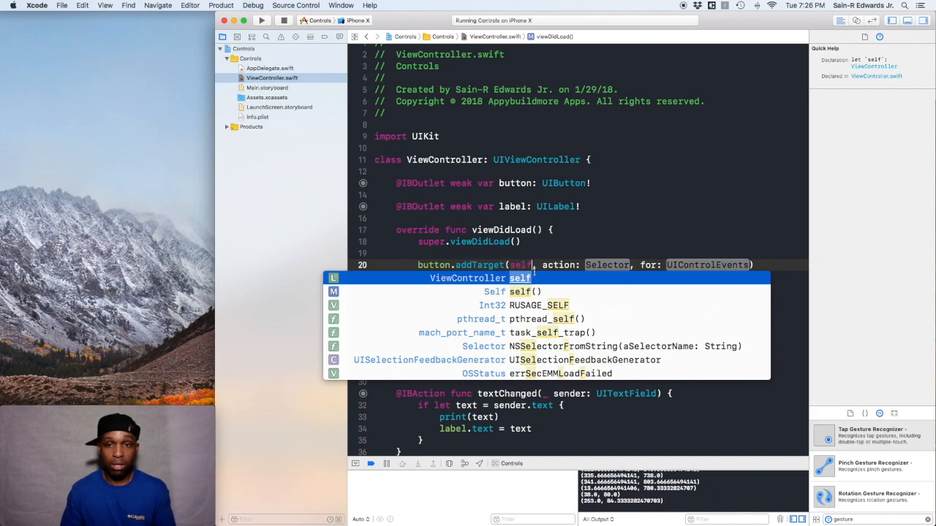
key("Escape")
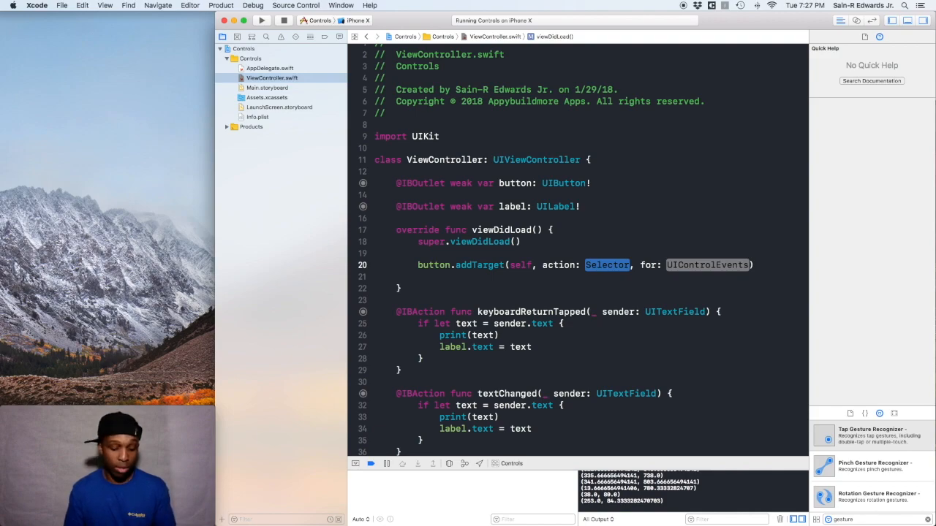
type("#")
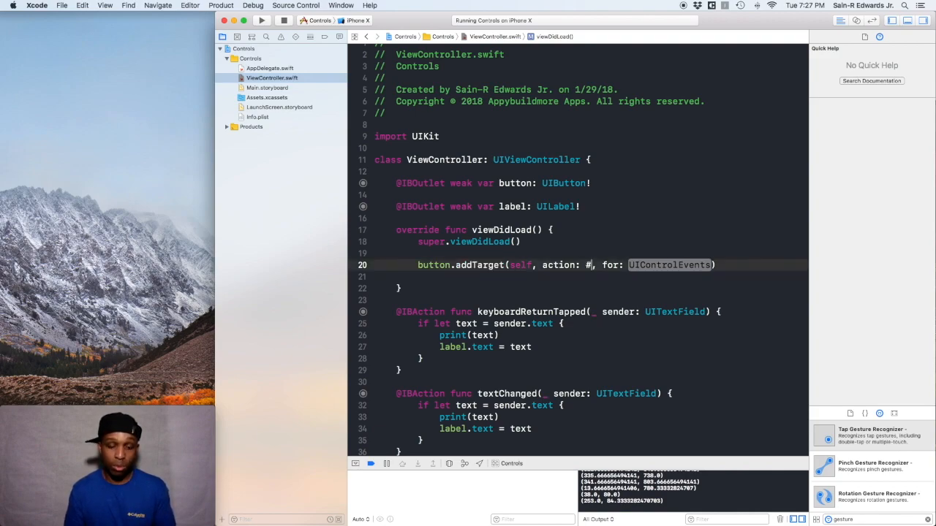
type("selecto")
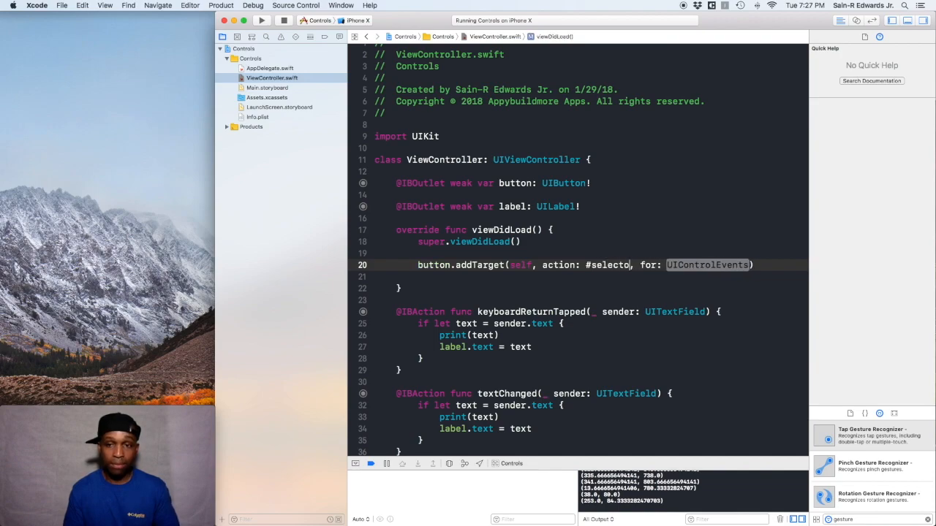
type("r(buttonTapped(_:")
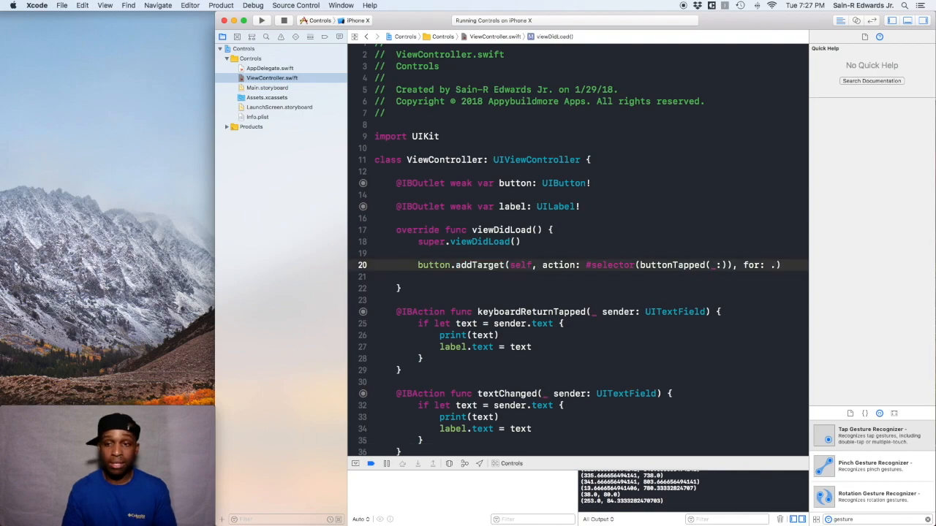
type("tou")
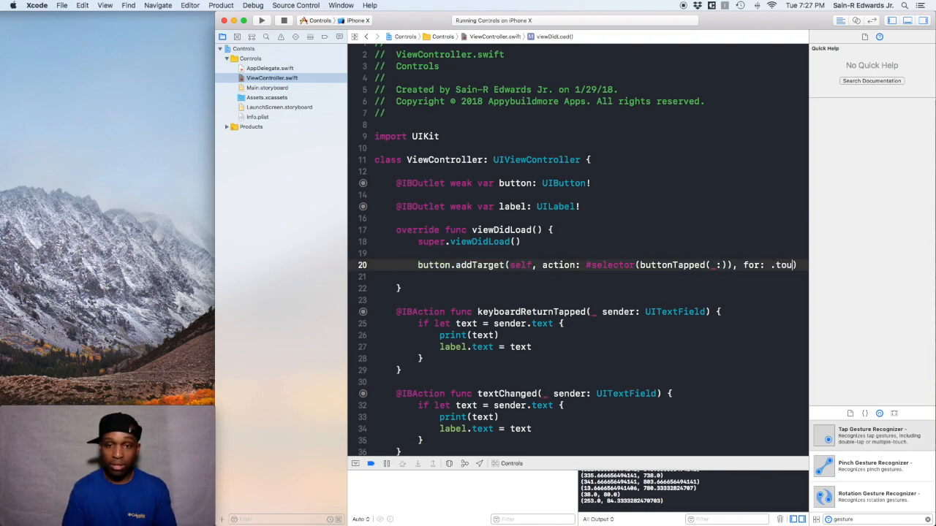
type("chUpInside")
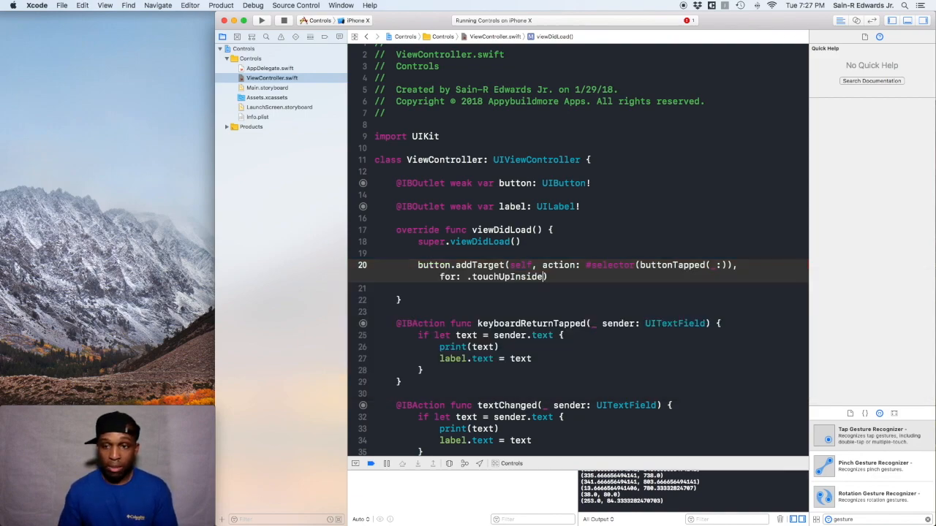
scroll("down", 3)
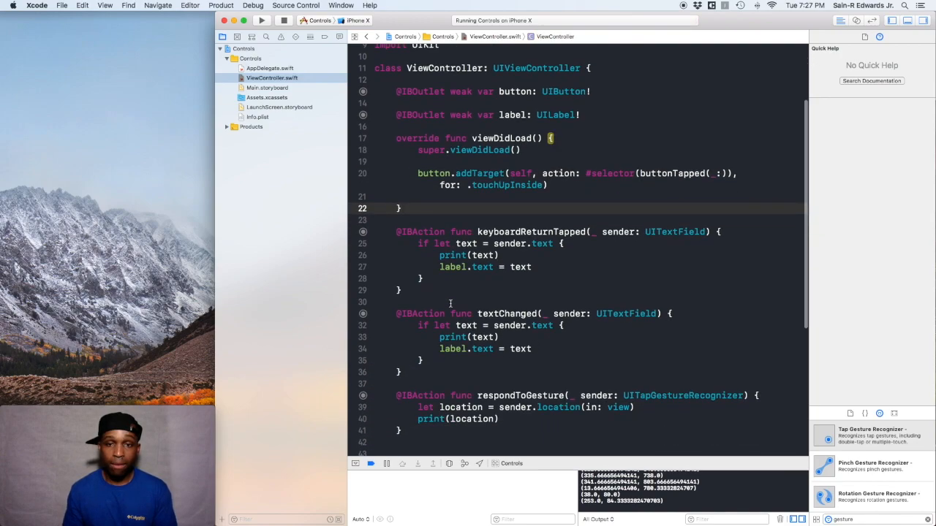
Step: Build and run the Controls app on the iPhone X simulator, reviewing the addTarget code
scroll("up", 3)
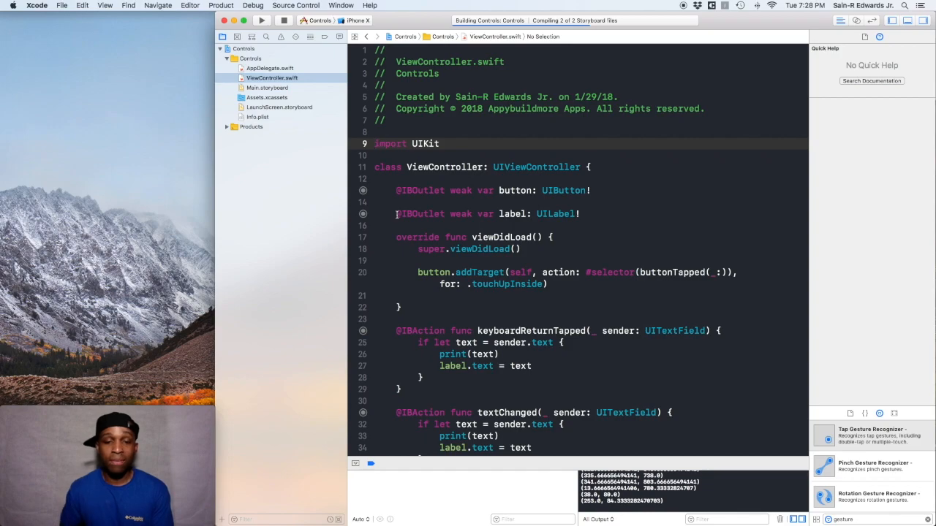
scroll("down", 3)
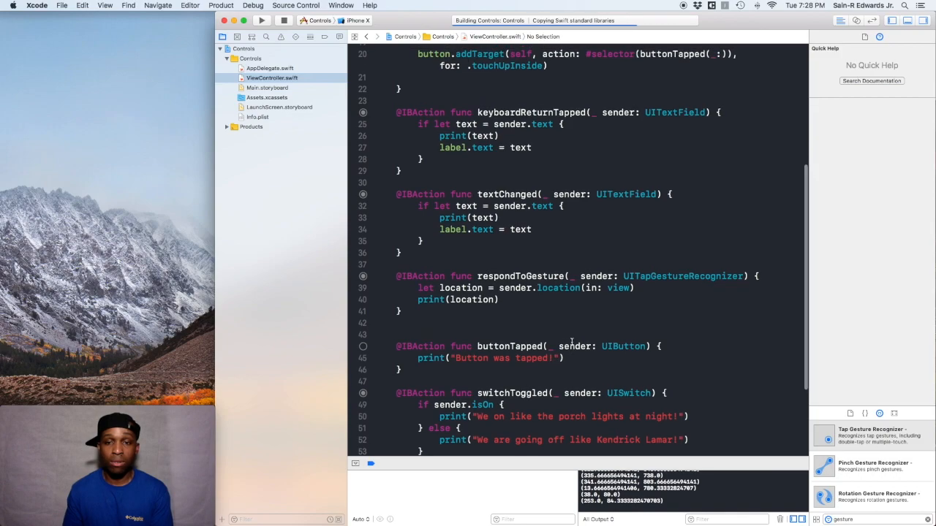
scroll("up", 3)
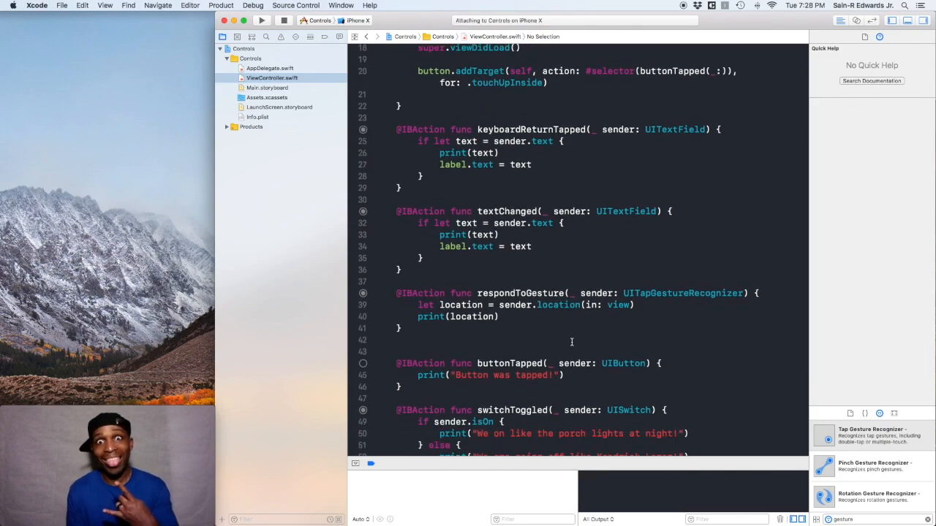
Step: Tap the Tap Here button in Simulator so 'Button was tapped!' appears in the console
left_click(261, 20)
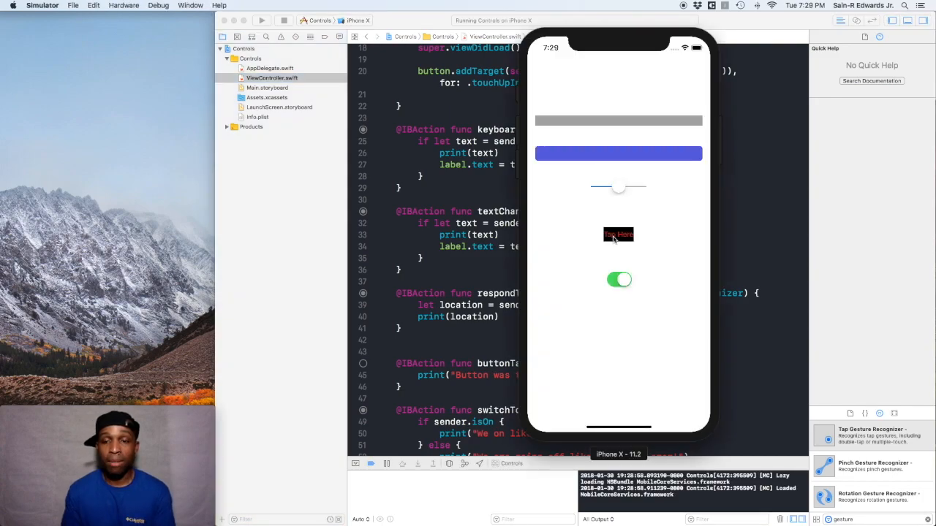
left_click(618, 234)
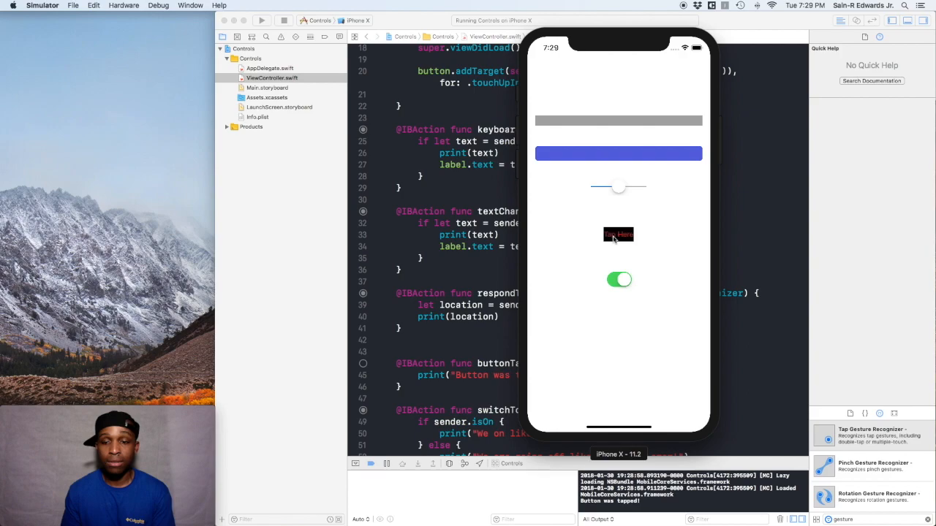